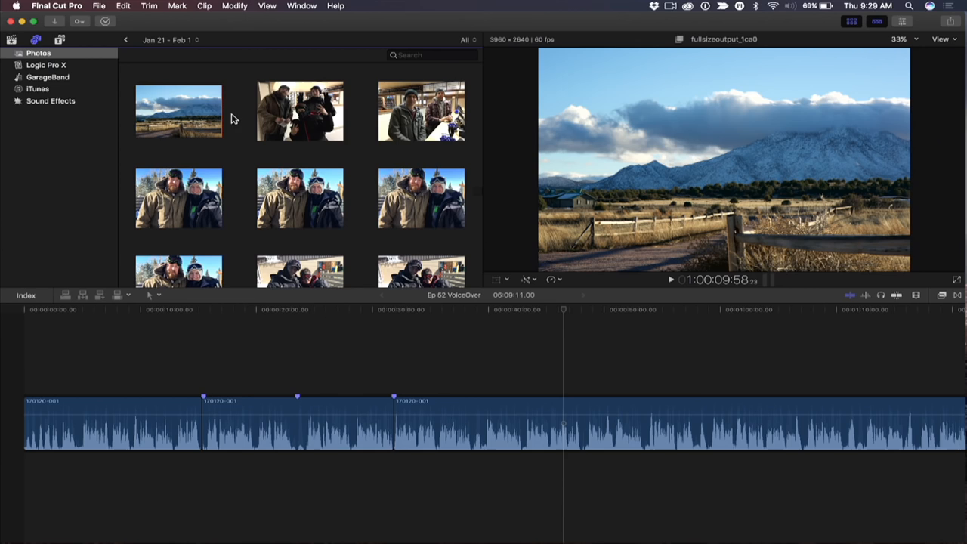
mouse_move(47, 65)
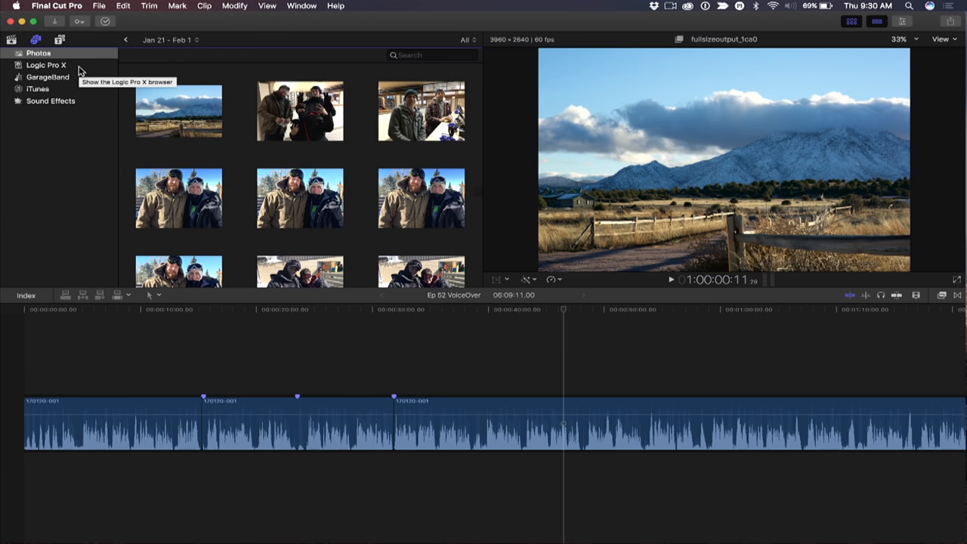
mouse_move(62, 173)
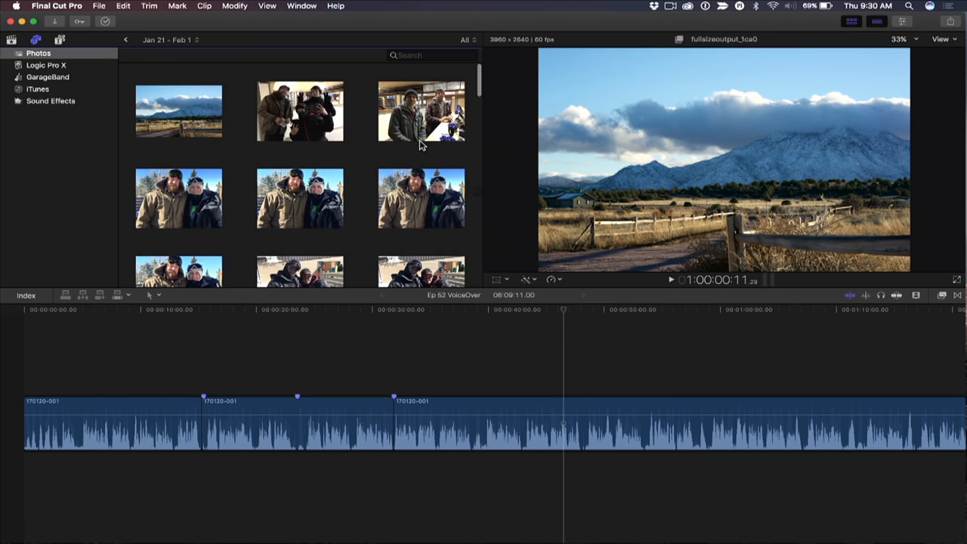
Scroll the Photos library thumbnails down to reach the snowy ski trip photos.
scroll(down, 3)
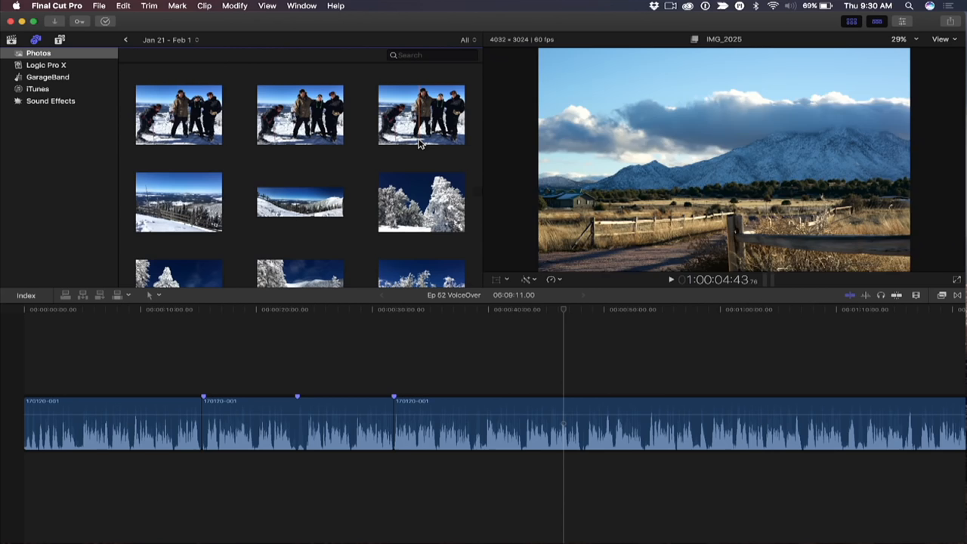
Switch to the Photo Browsing workspace and filter the Jan 21–Feb 1 album to Favorites only.
click(303, 6)
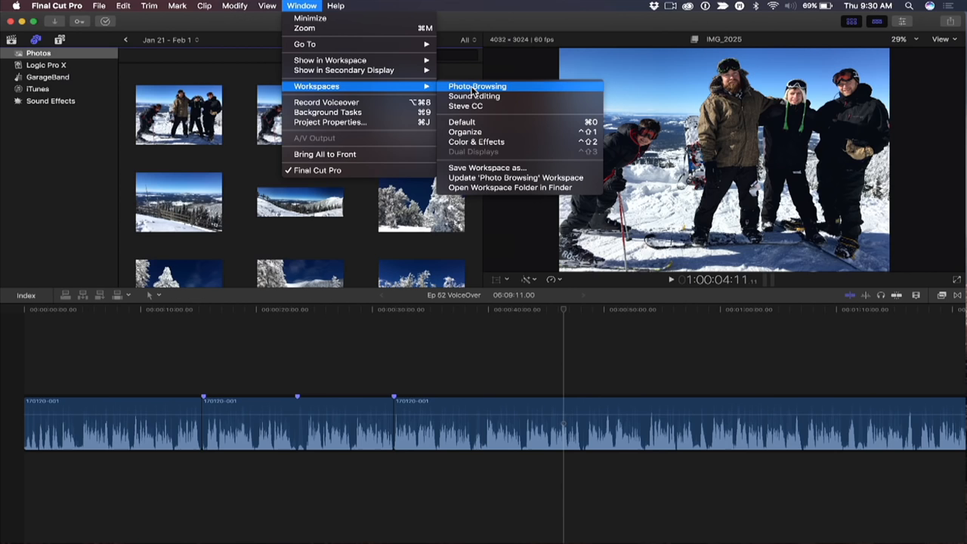
click(477, 86)
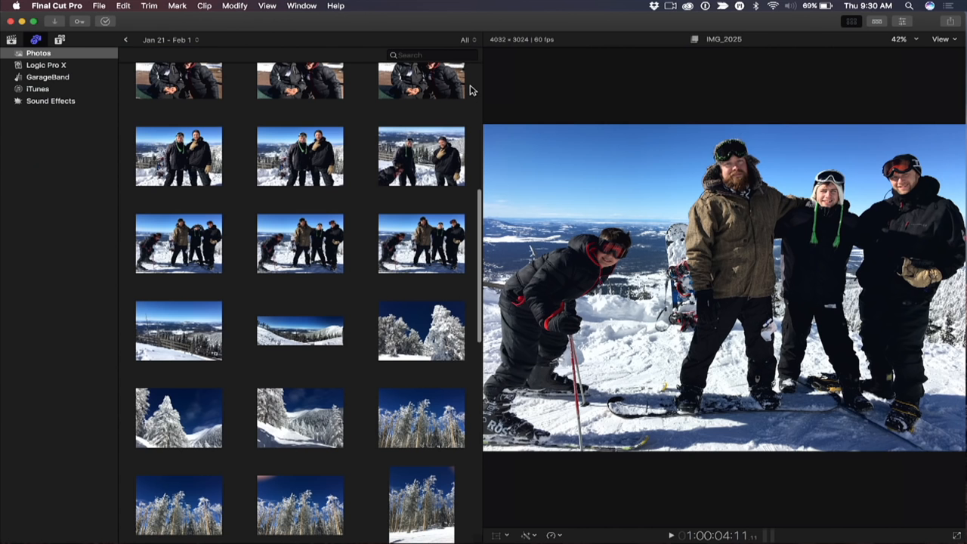
scroll(down, 3)
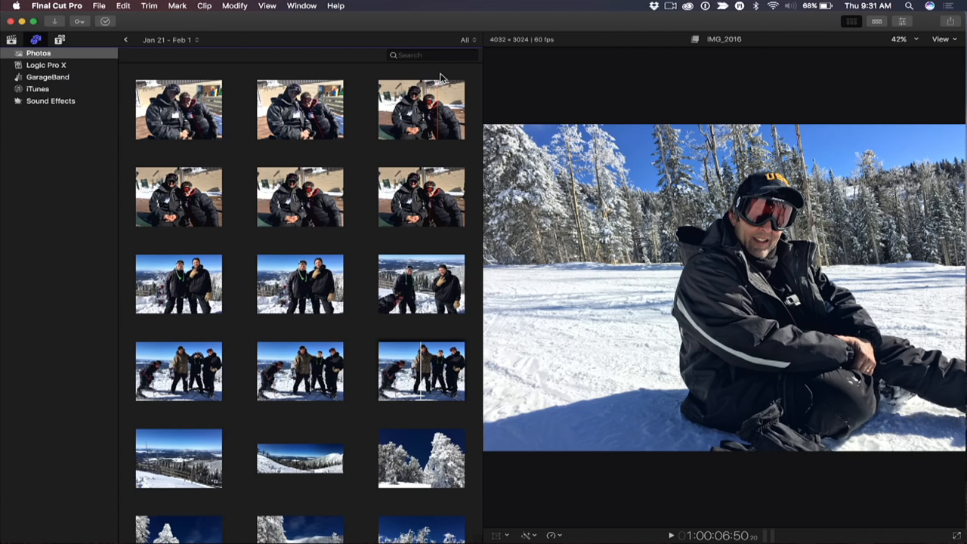
click(466, 39)
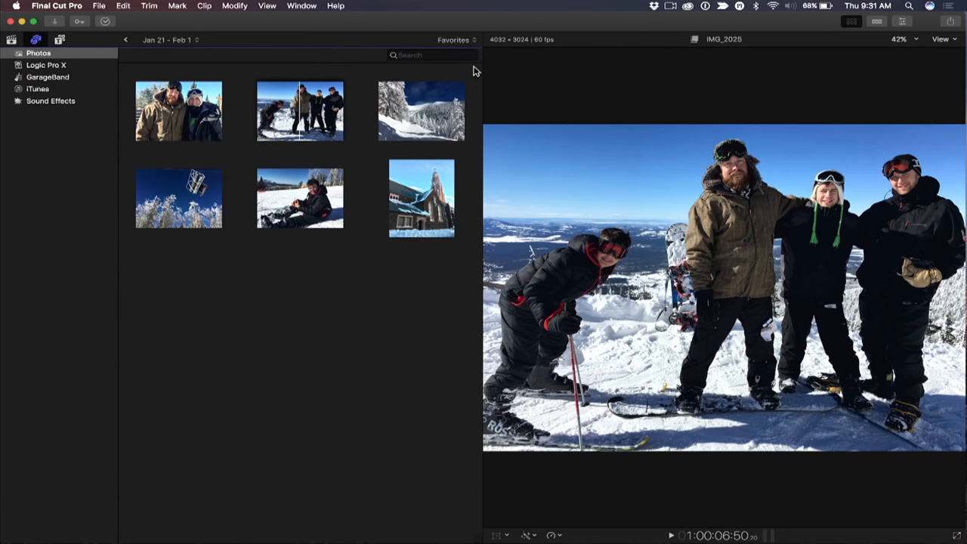
Select the snowy chairlift favourite so it fills the preview, keeping the Jan 21–Feb 1 album shown.
click(178, 198)
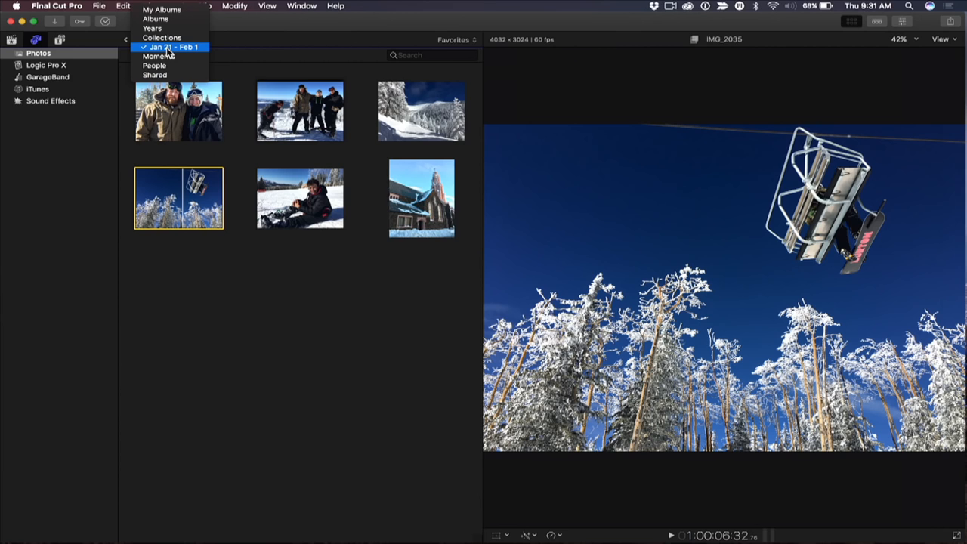
click(172, 45)
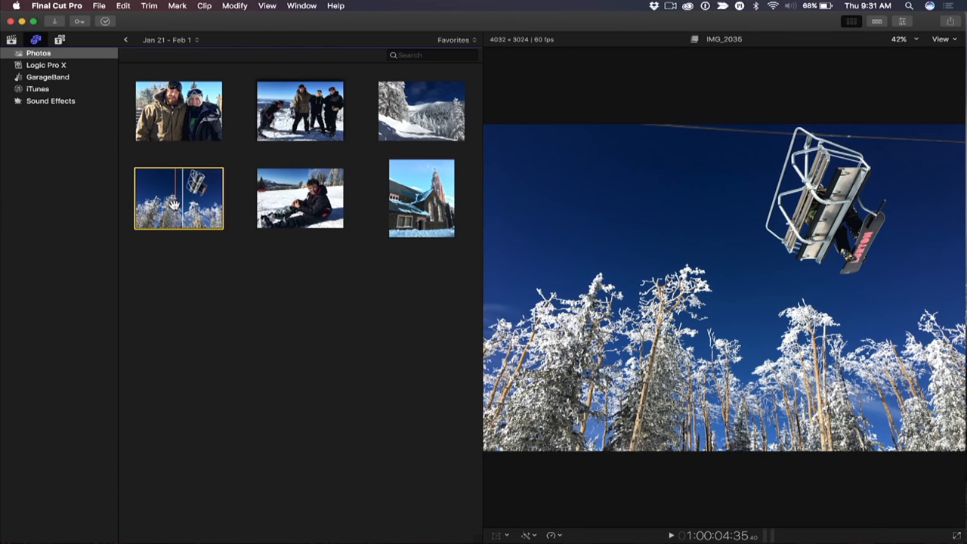
mouse_move(178, 198)
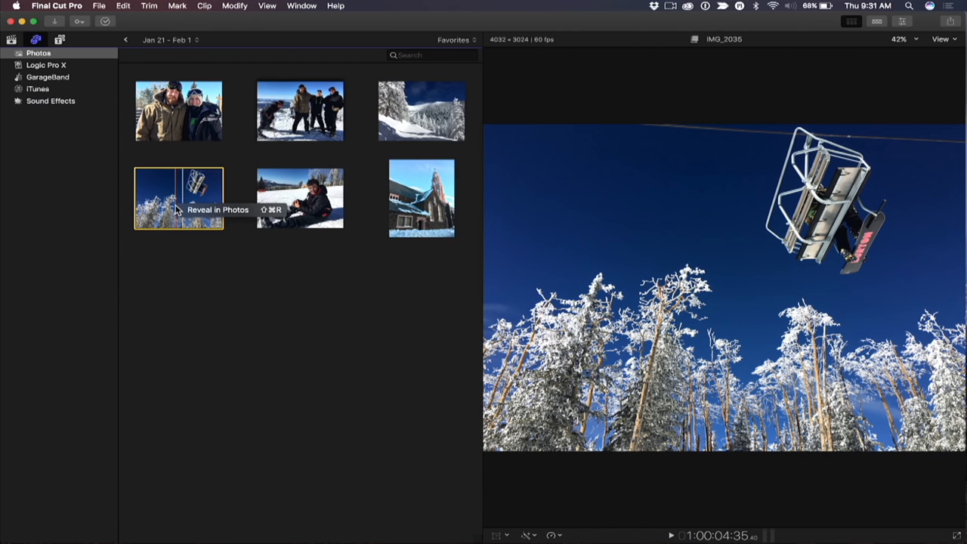
Reveal the chairlift photo in Photos and enter Edit mode with the Adjust controls shown.
click(178, 196)
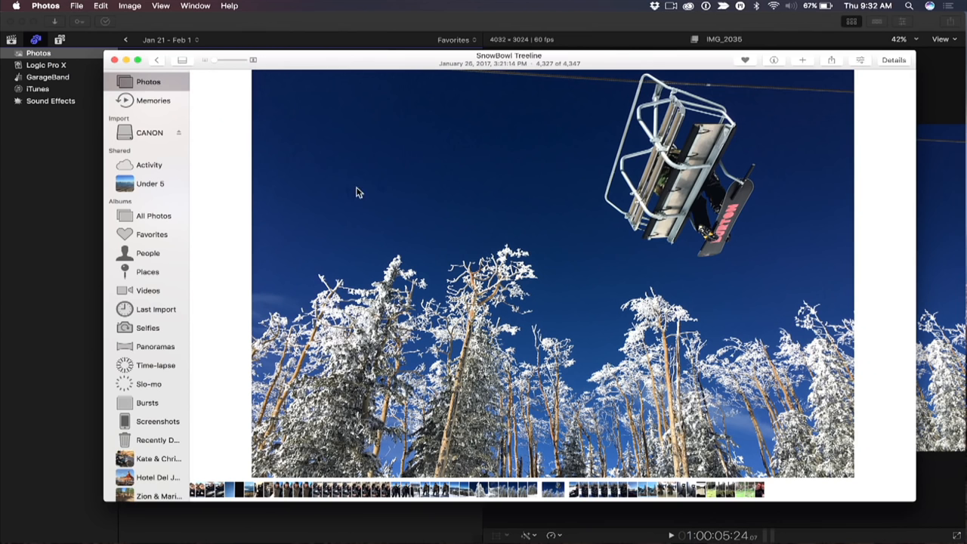
mouse_move(860, 60)
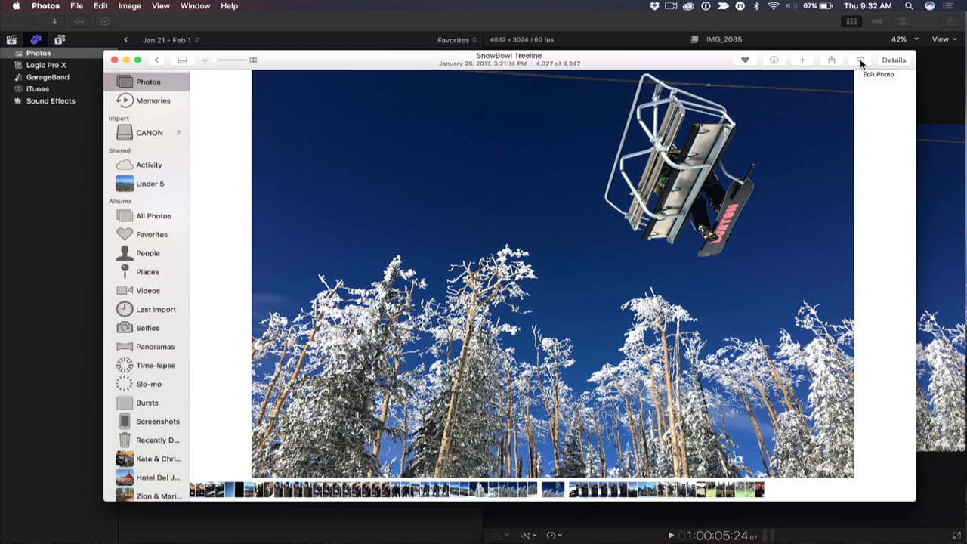
click(859, 61)
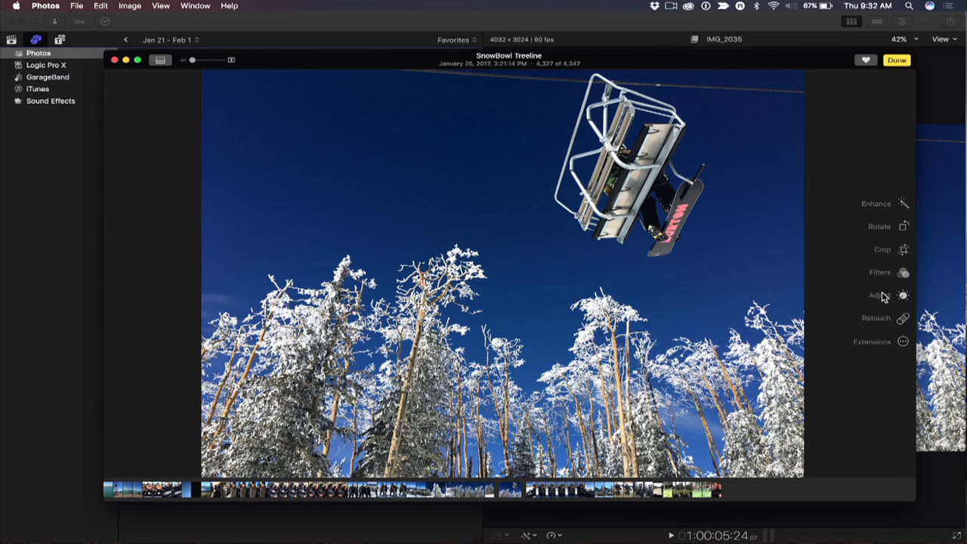
click(903, 294)
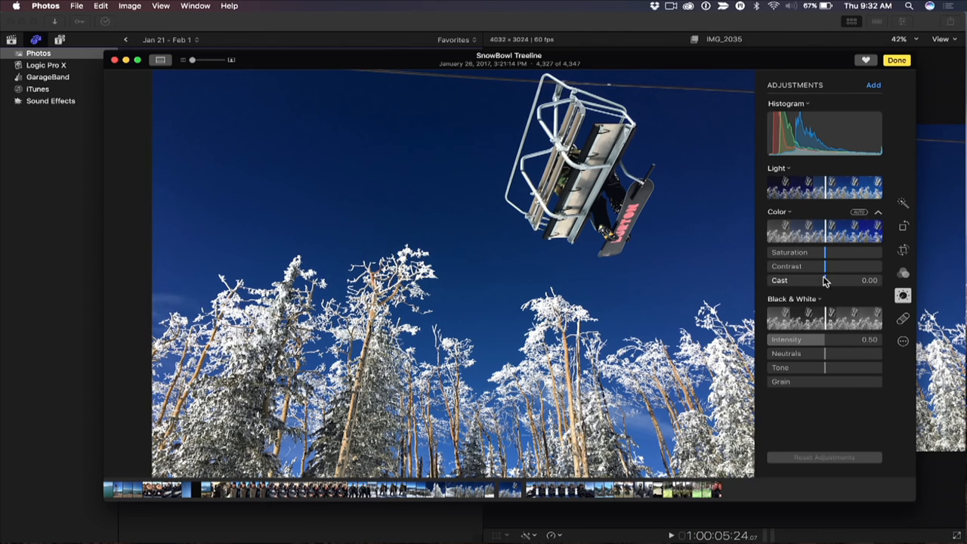
Apply Black & White with tone raised to about 0.10, then return to Final Cut Pro.
click(770, 299)
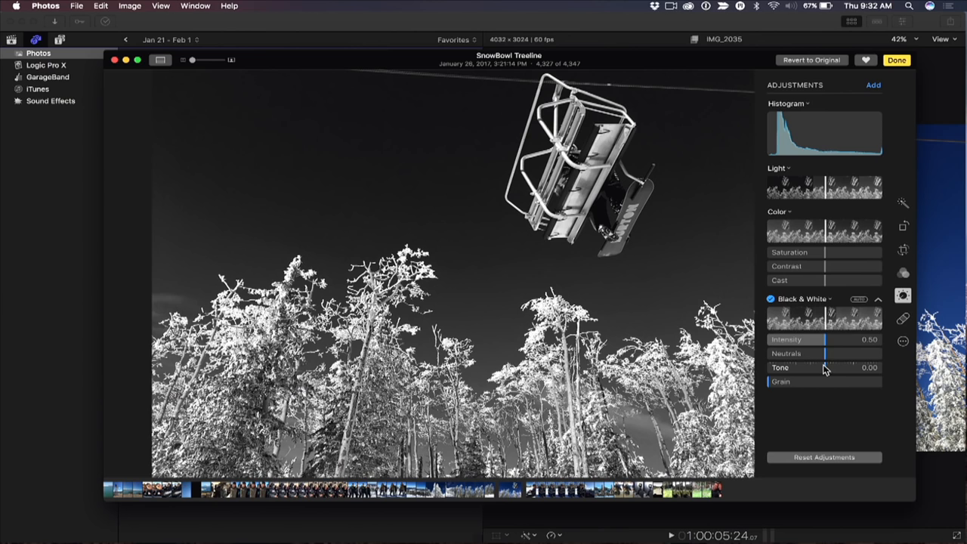
drag(825, 368, 831, 367)
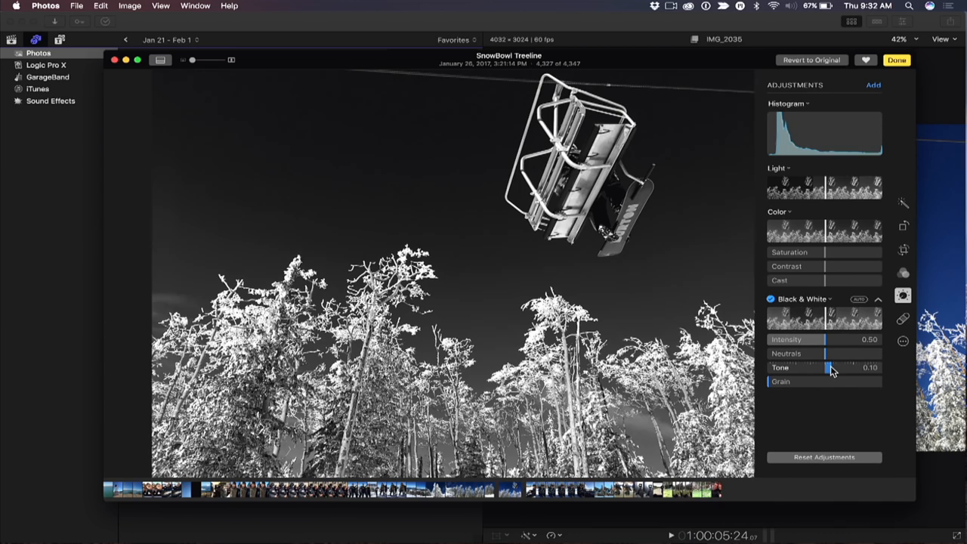
drag(828, 367, 834, 368)
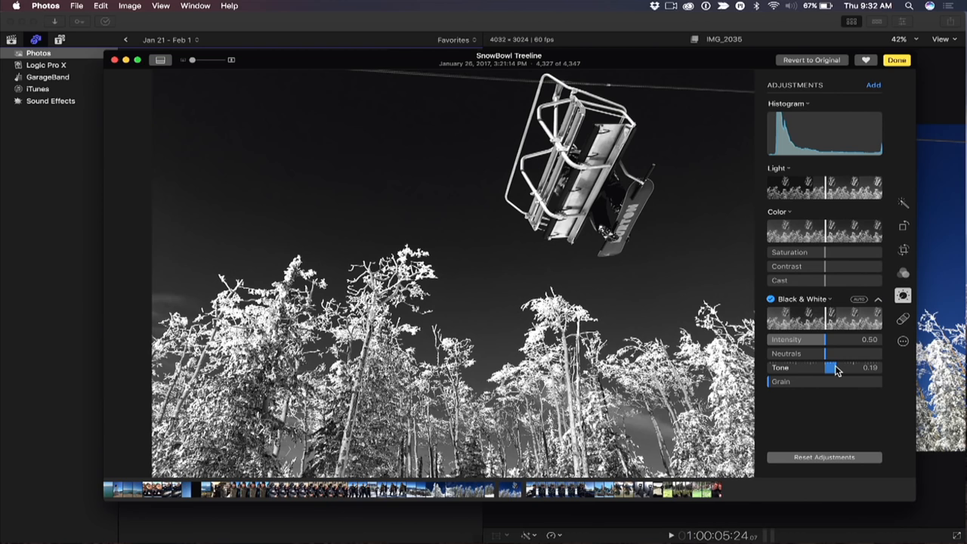
key(cmd+tab)
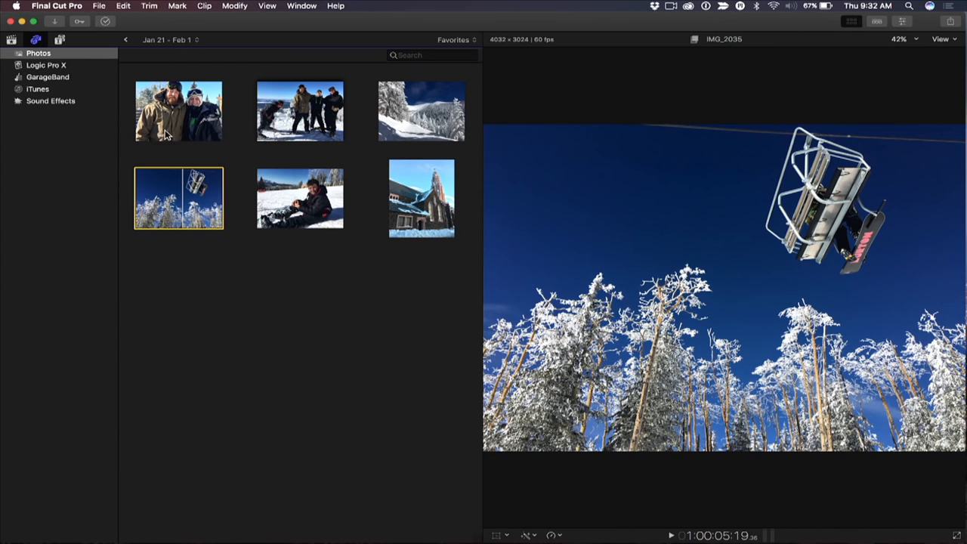
Refresh the Photos library sidebar so the black-and-white chairlift imports into the Photos event, then reopen it for editing.
click(48, 75)
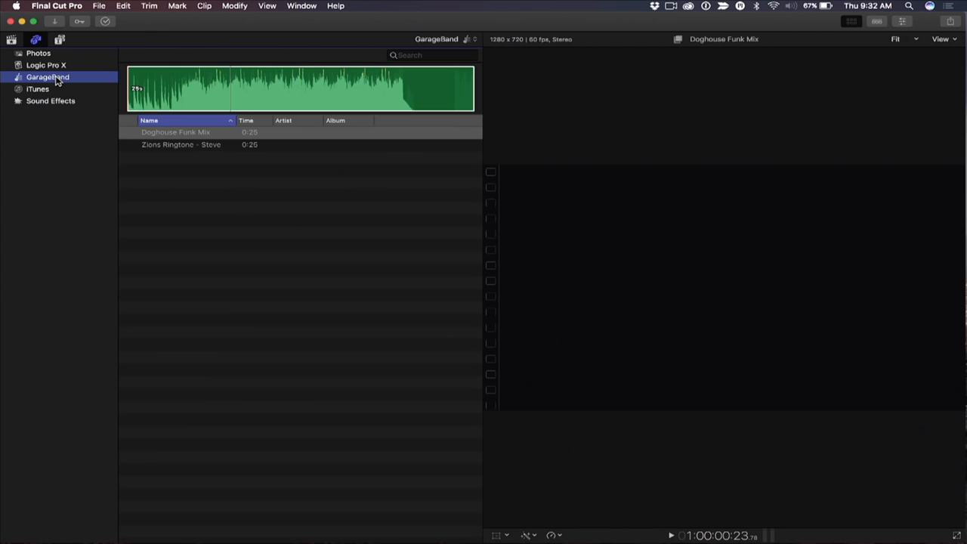
click(38, 53)
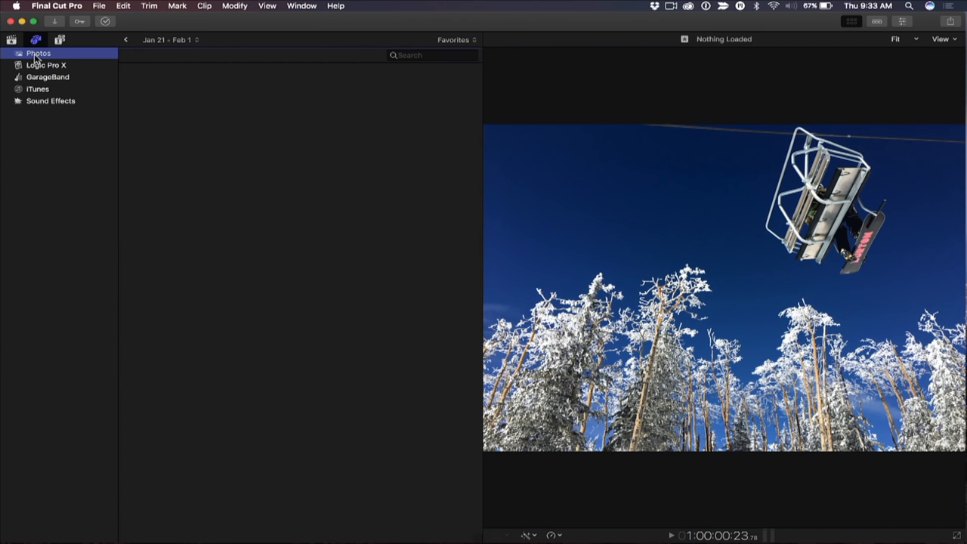
click(38, 53)
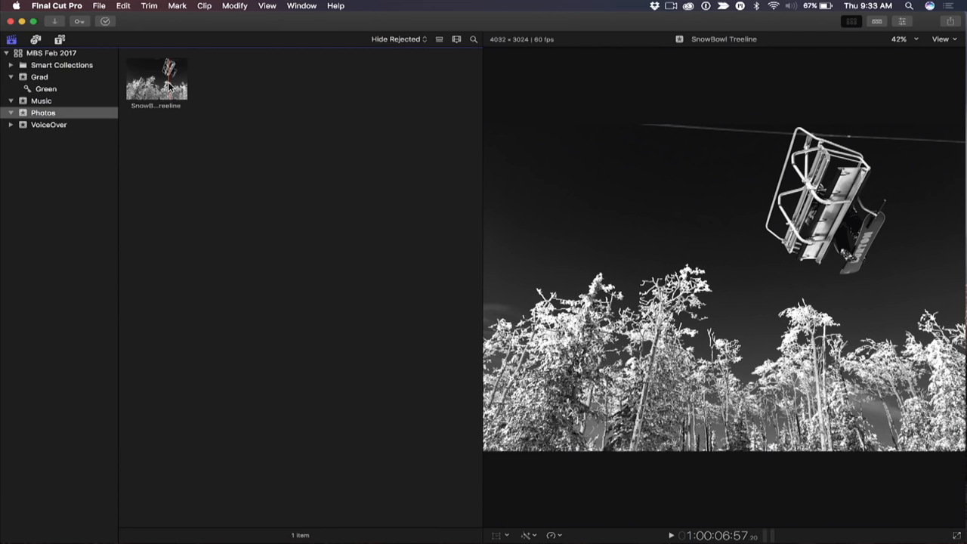
click(157, 81)
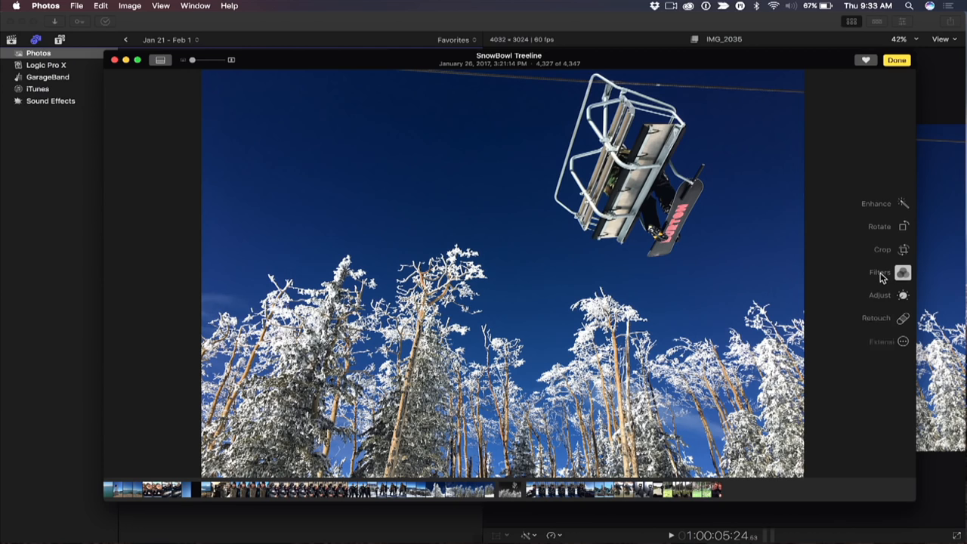
Show the Filters choices for the chairlift photo to give it a colour filtered look.
click(879, 272)
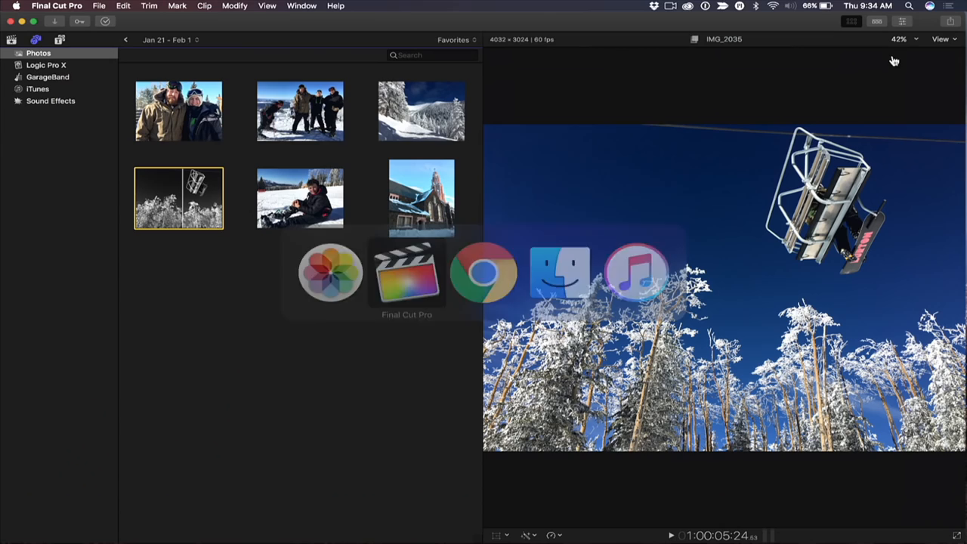
Bring Final Cut Pro forward and preview the filtered chairlift clip beside the black-and-white one.
click(38, 53)
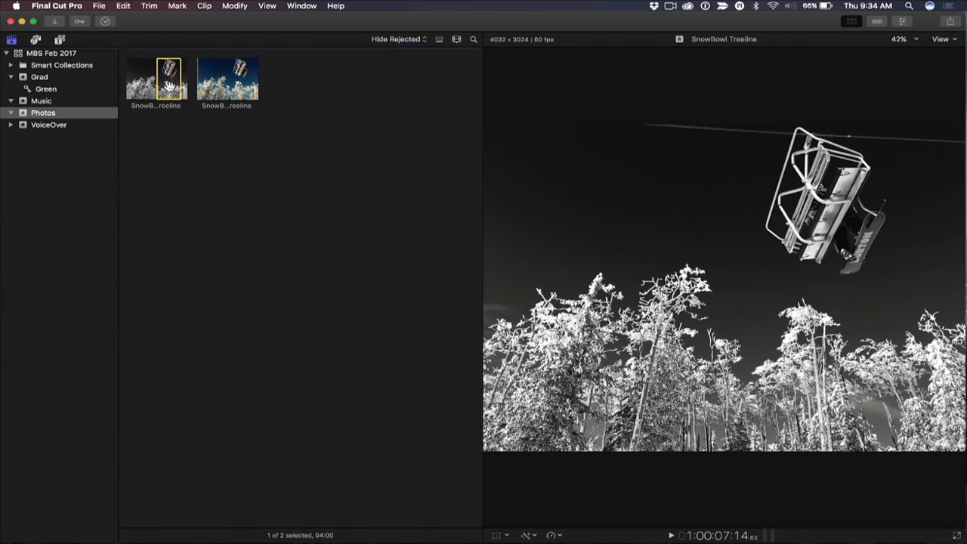
click(227, 78)
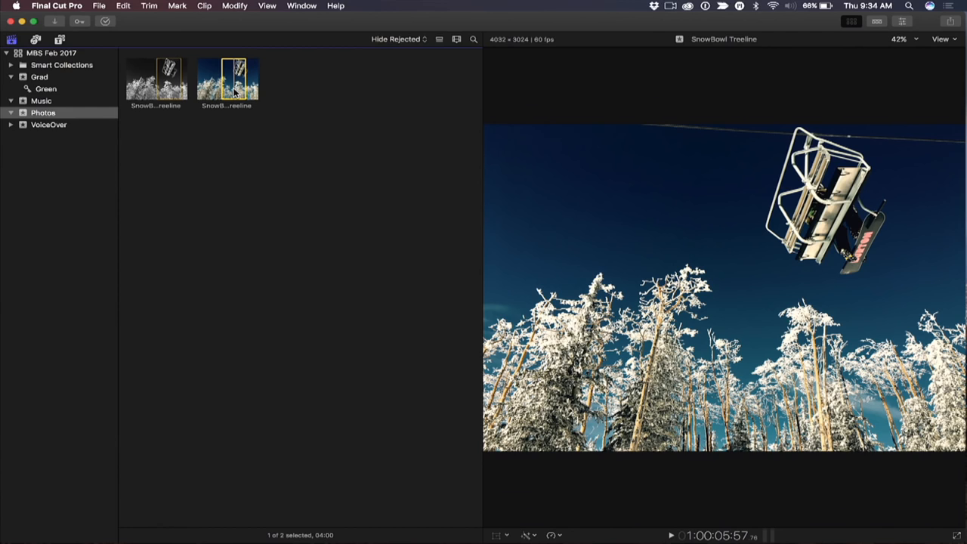